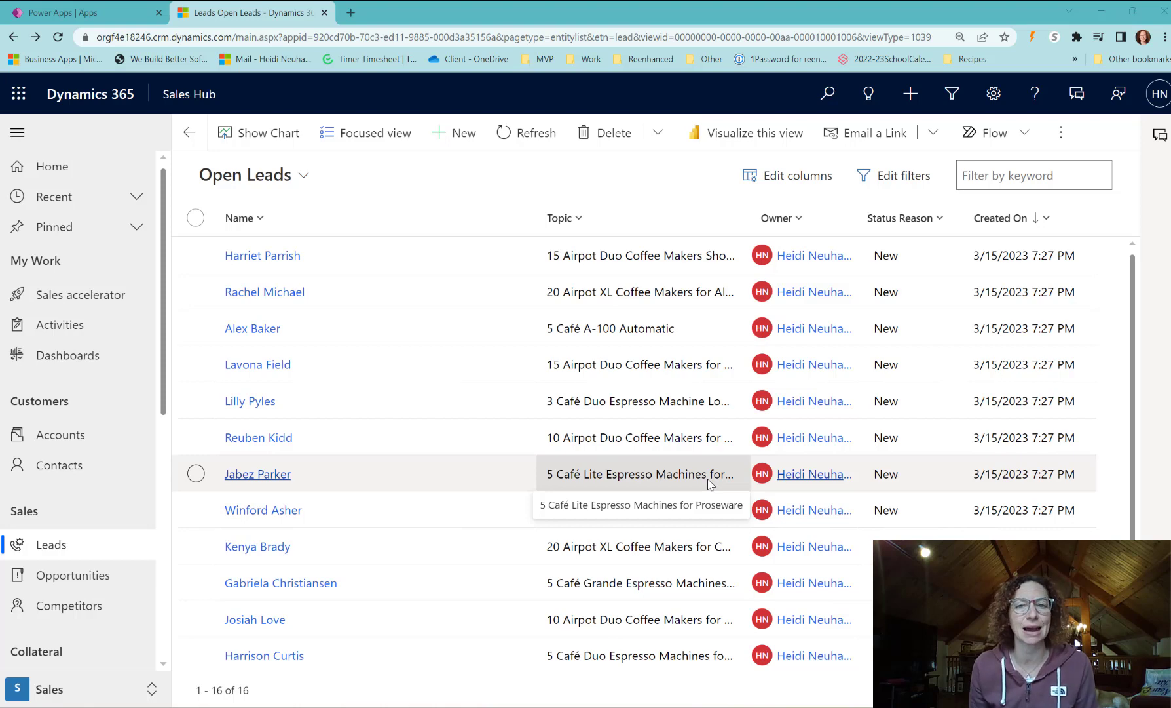
mouse_move(263, 291)
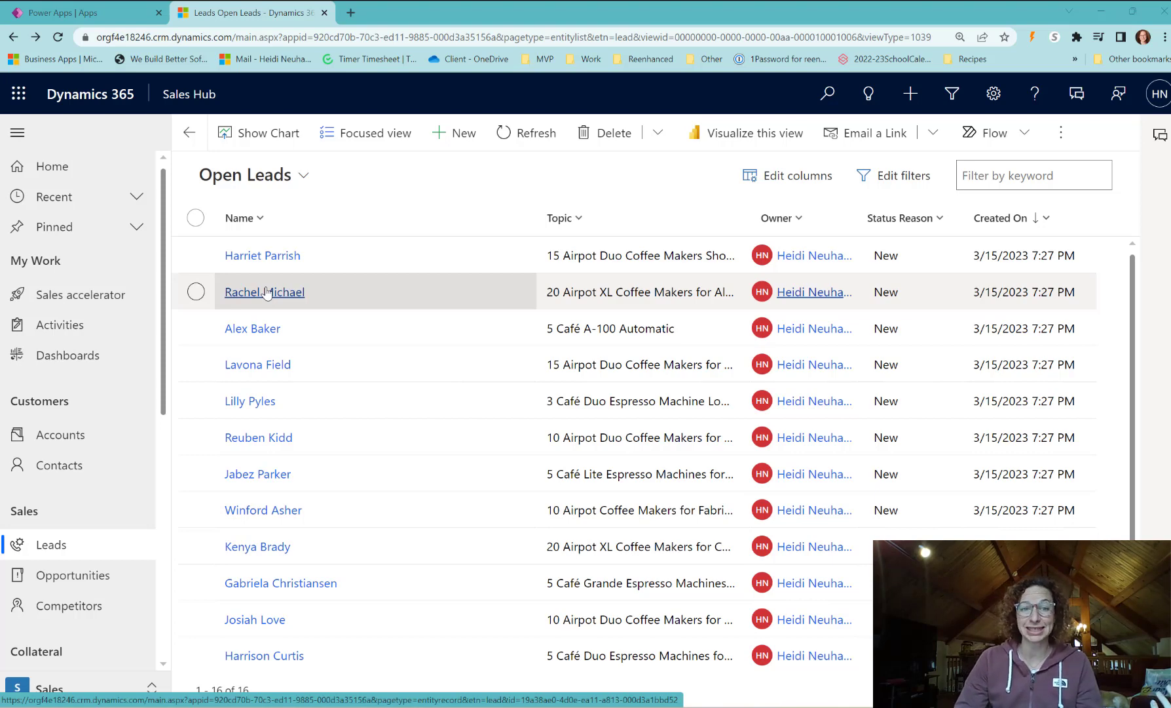
left_click(263, 291)
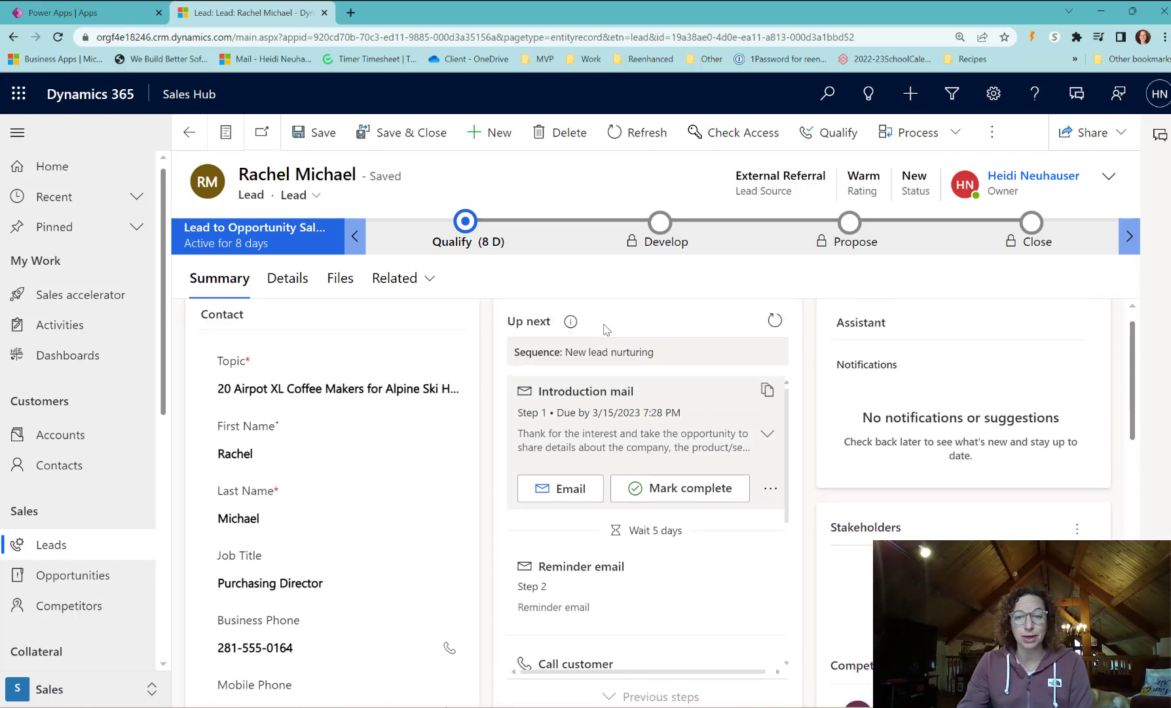
scroll("down", 3)
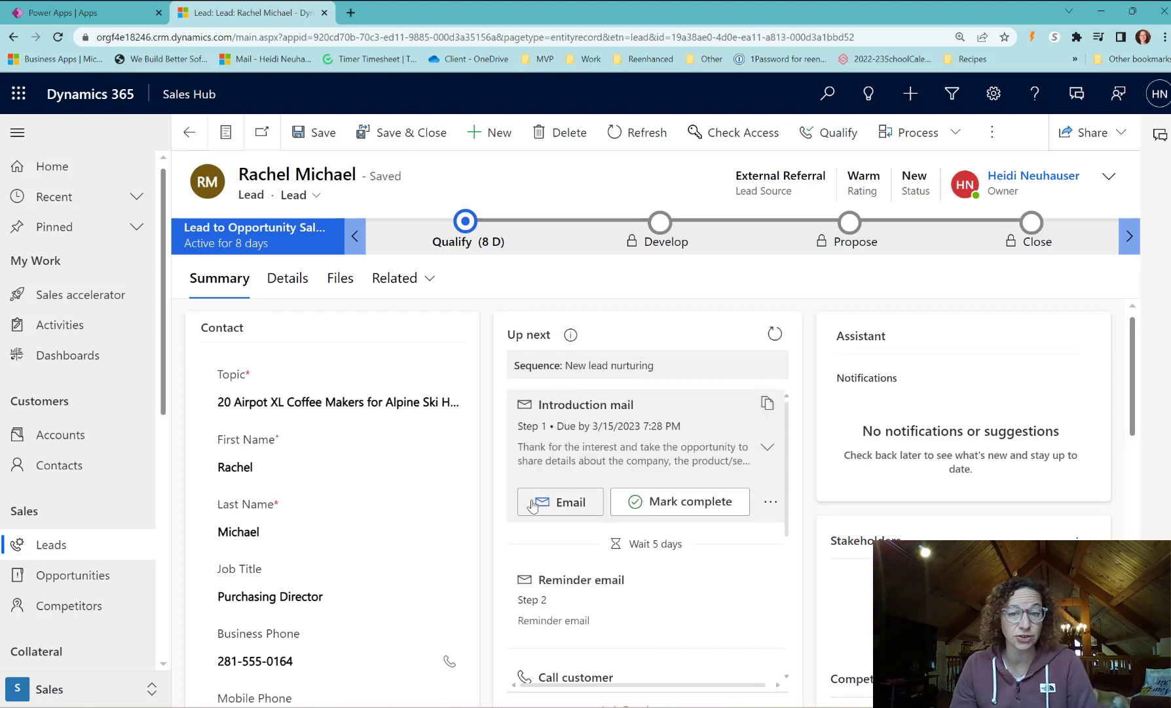
double_click(617, 426)
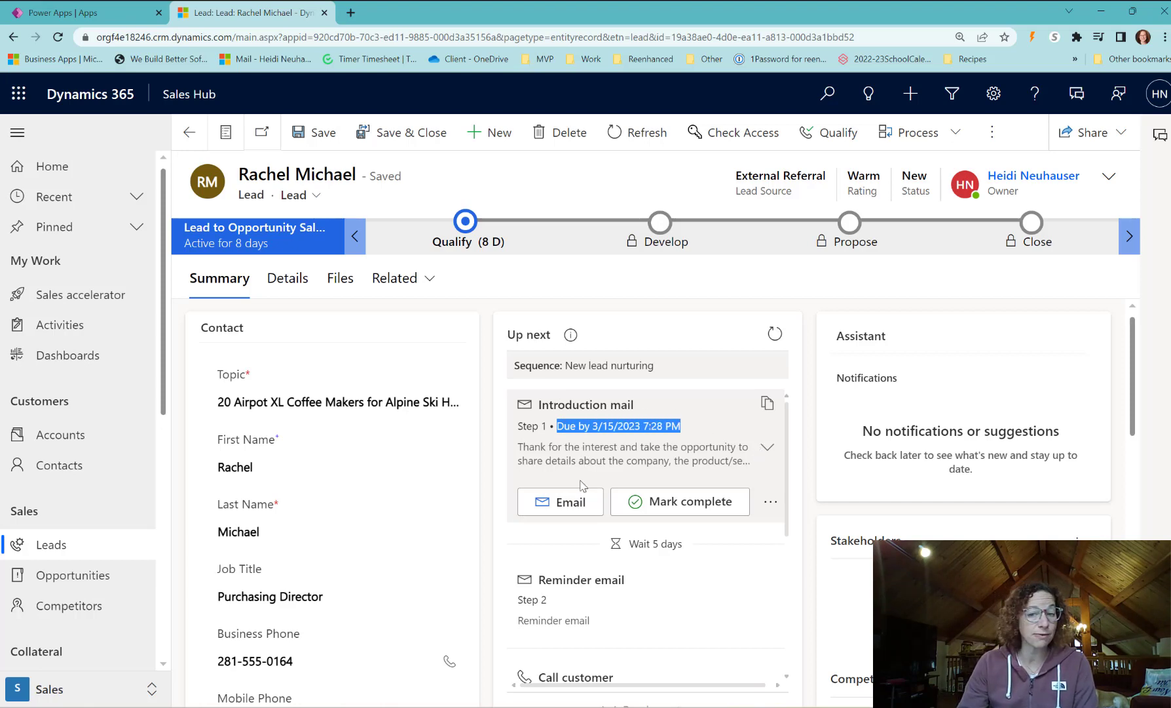
Start the introduction email draft from the Up next sequence's Introduction mail step.
left_click(561, 501)
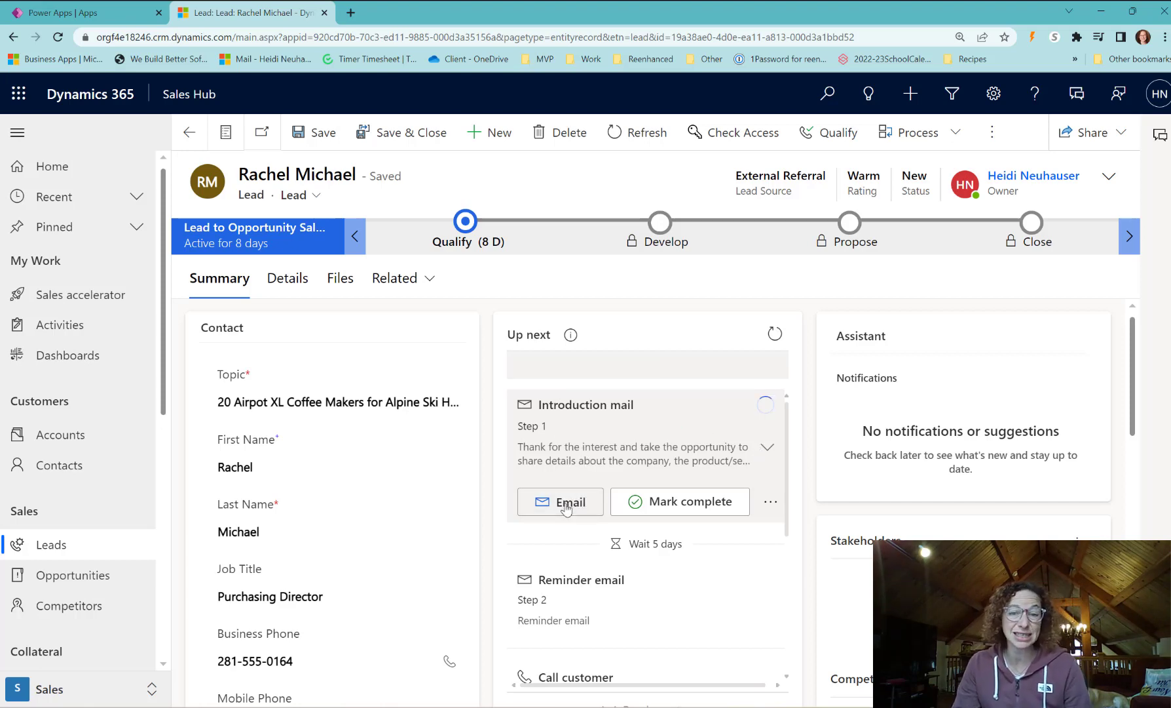
left_click(561, 502)
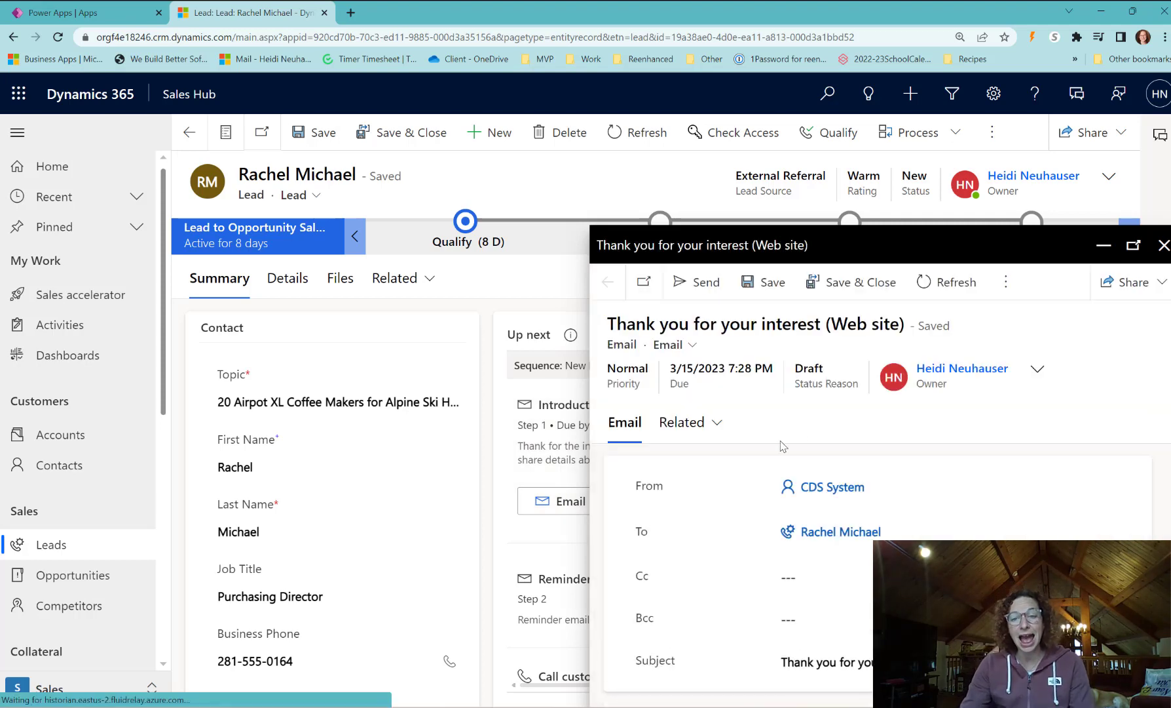
scroll("down", 3)
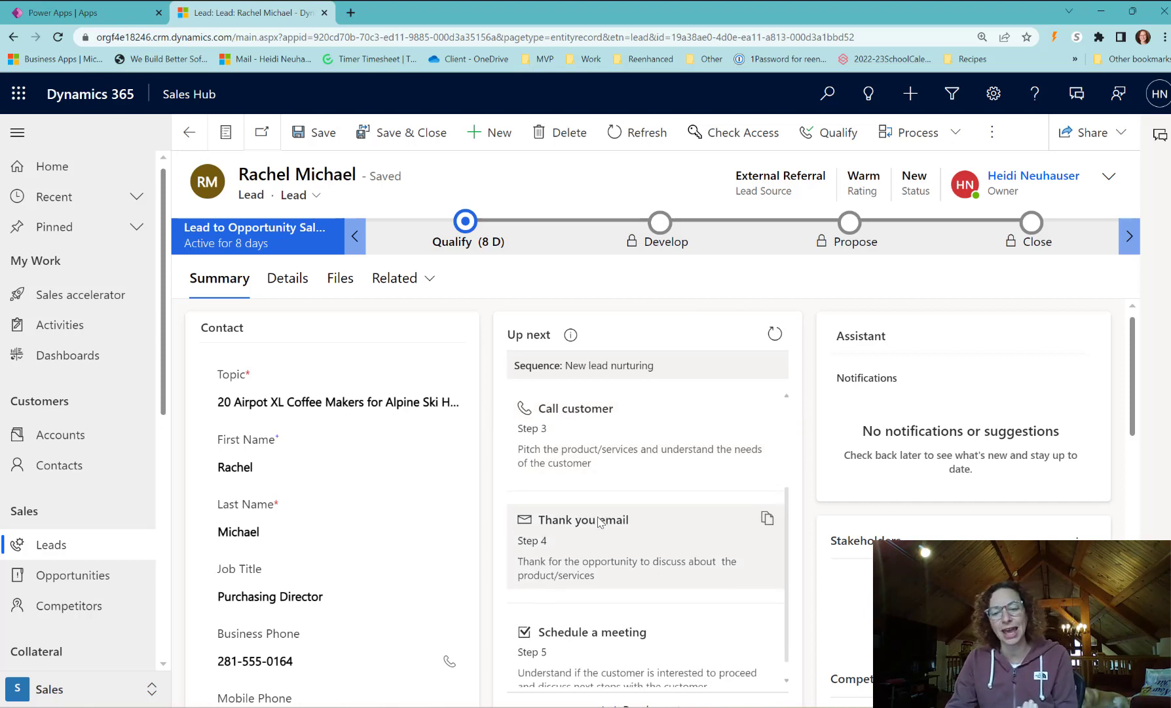
scroll("down", 3)
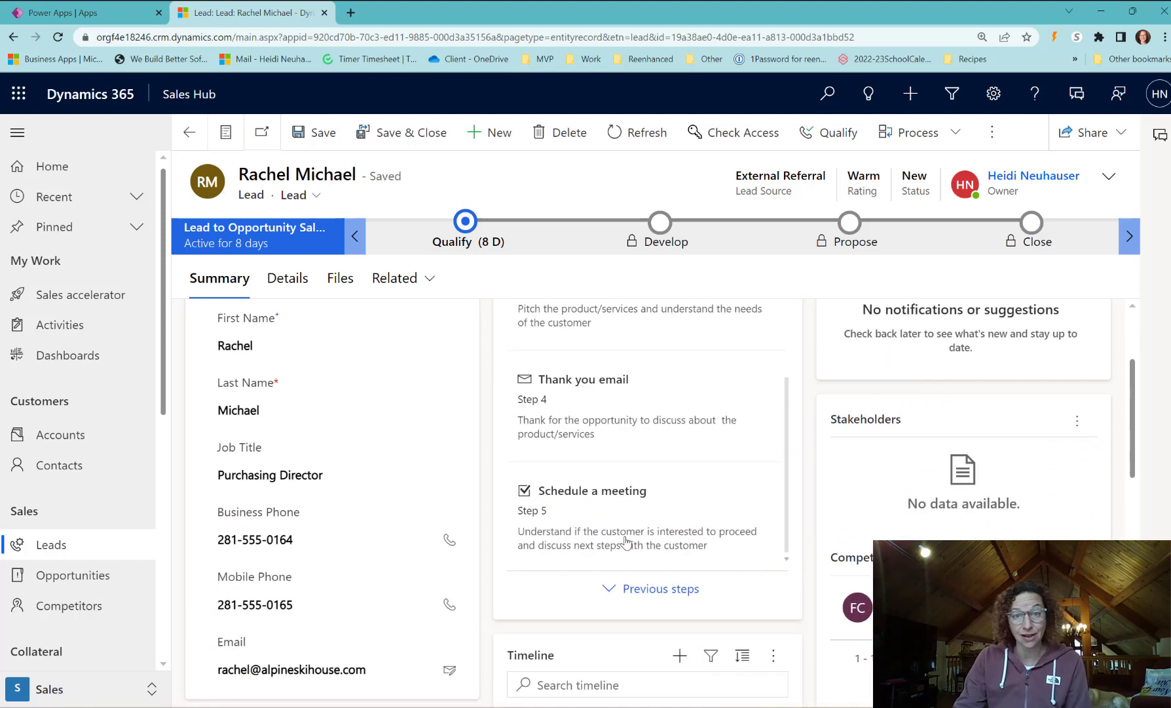
scroll("up", 3)
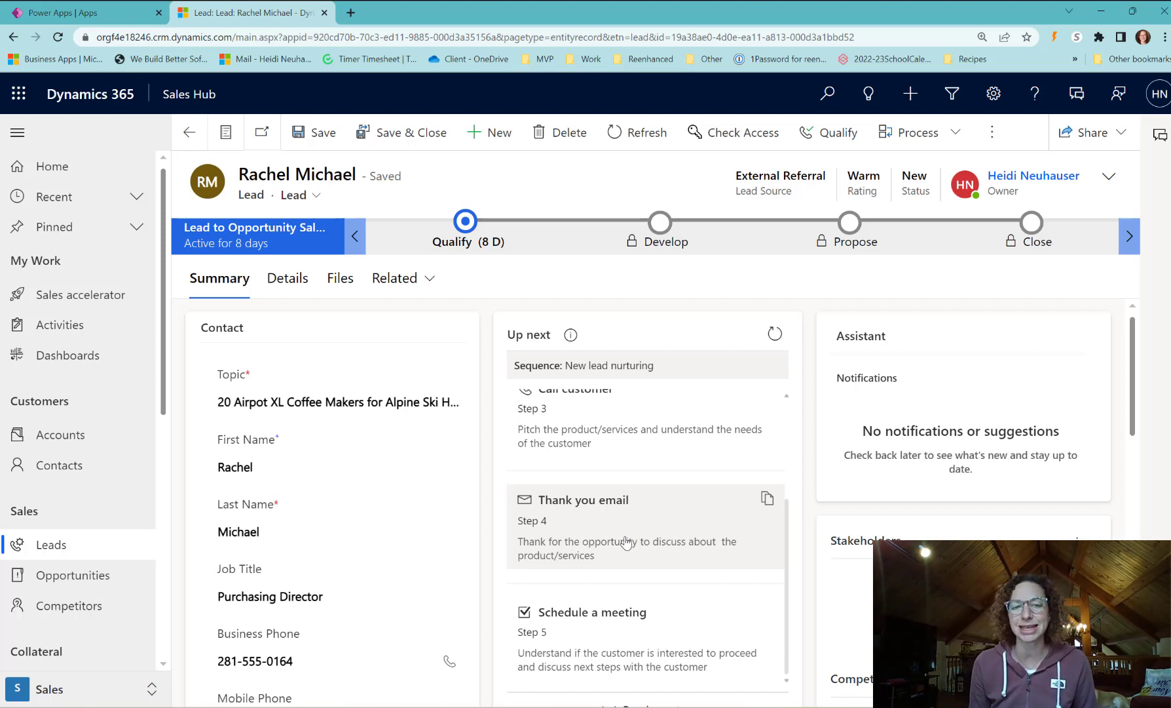
mouse_move(673, 146)
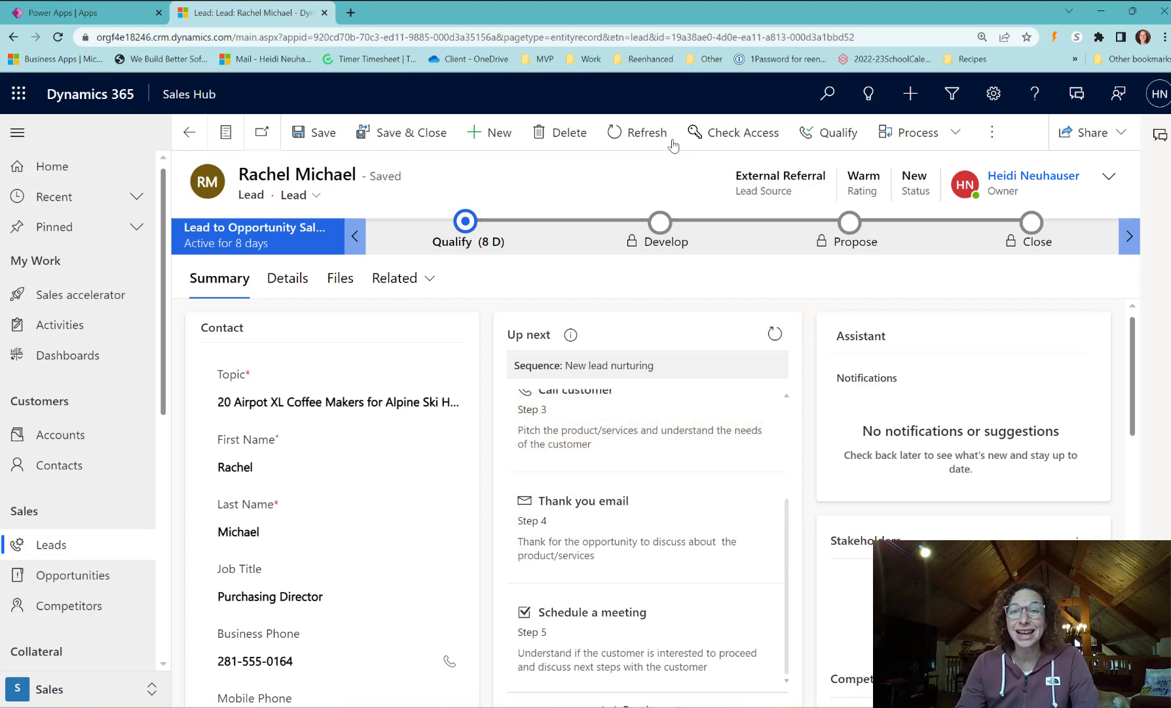
mouse_move(702, 59)
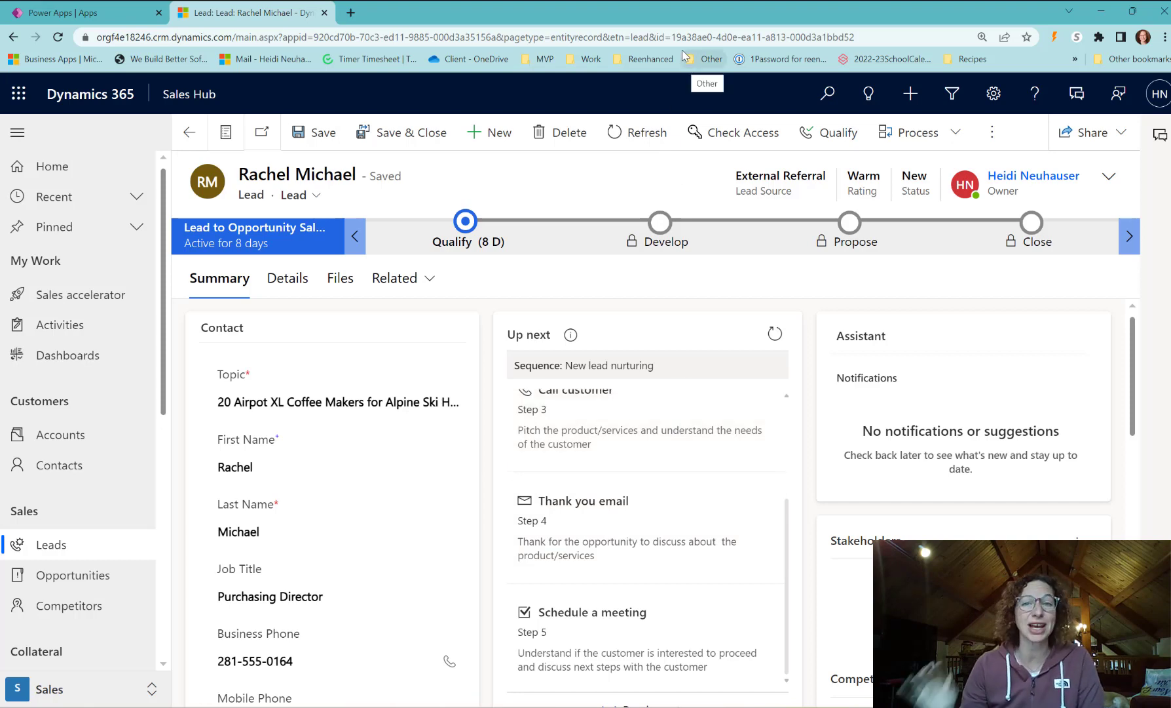